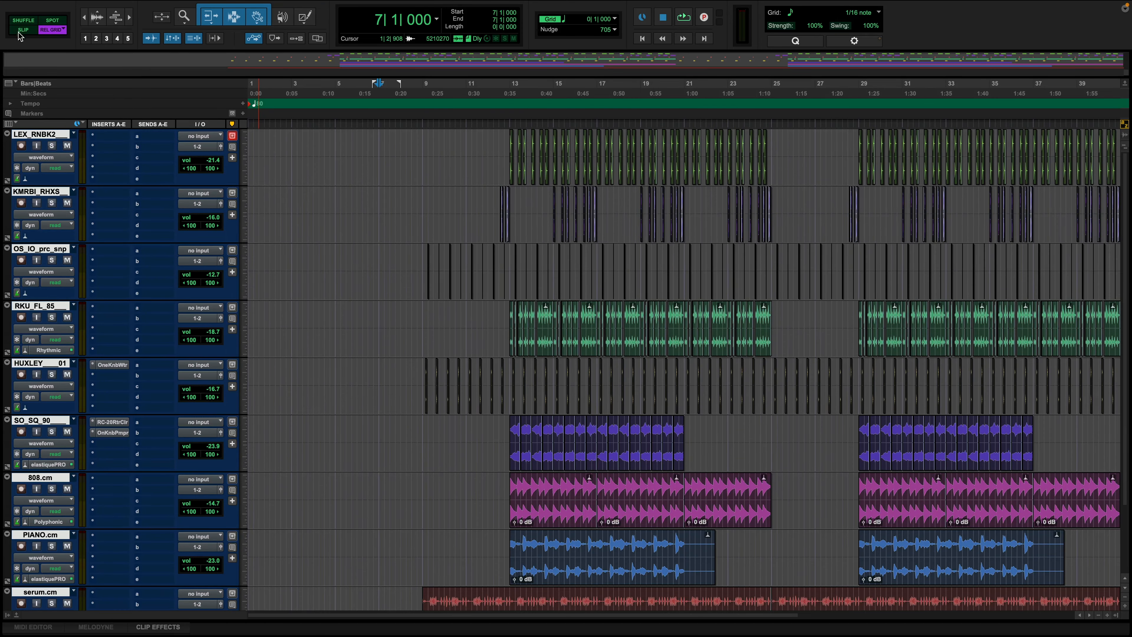
Step: Create a stereo aux input track named MIX BUSS, route the tracks to it and start playback
scroll(down, 3)
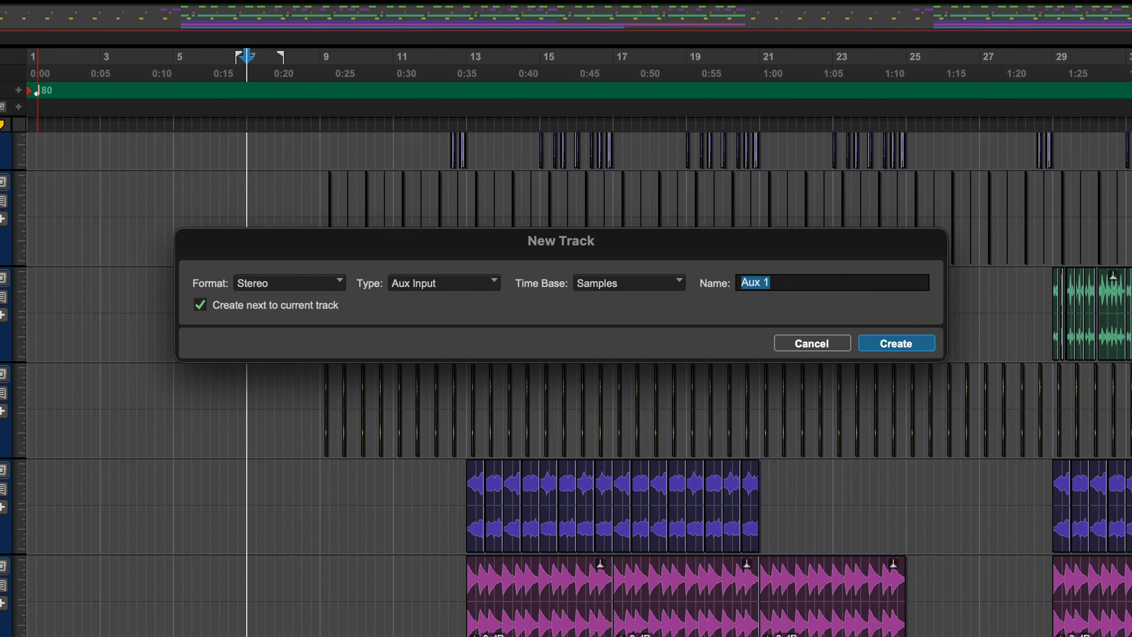
text(MIX)
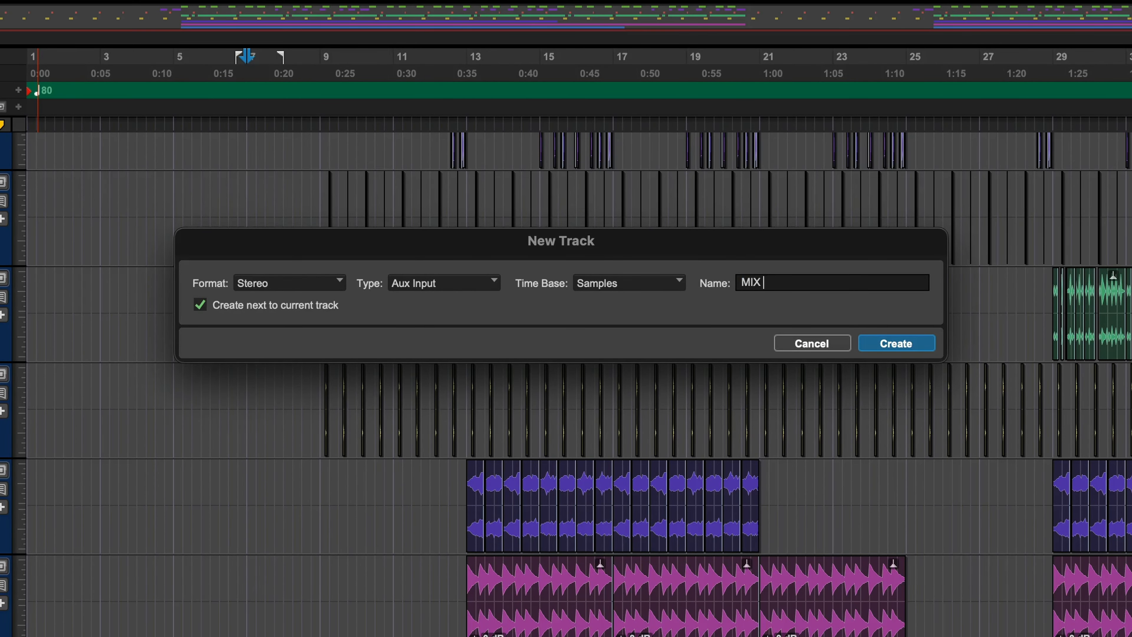
click(897, 343)
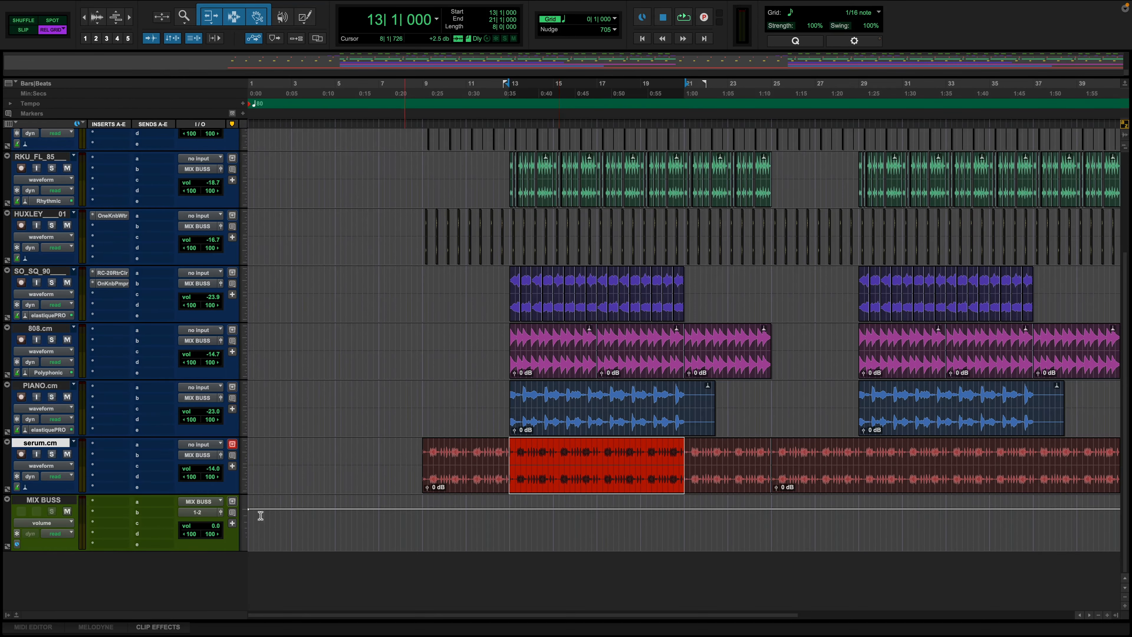
click(682, 17)
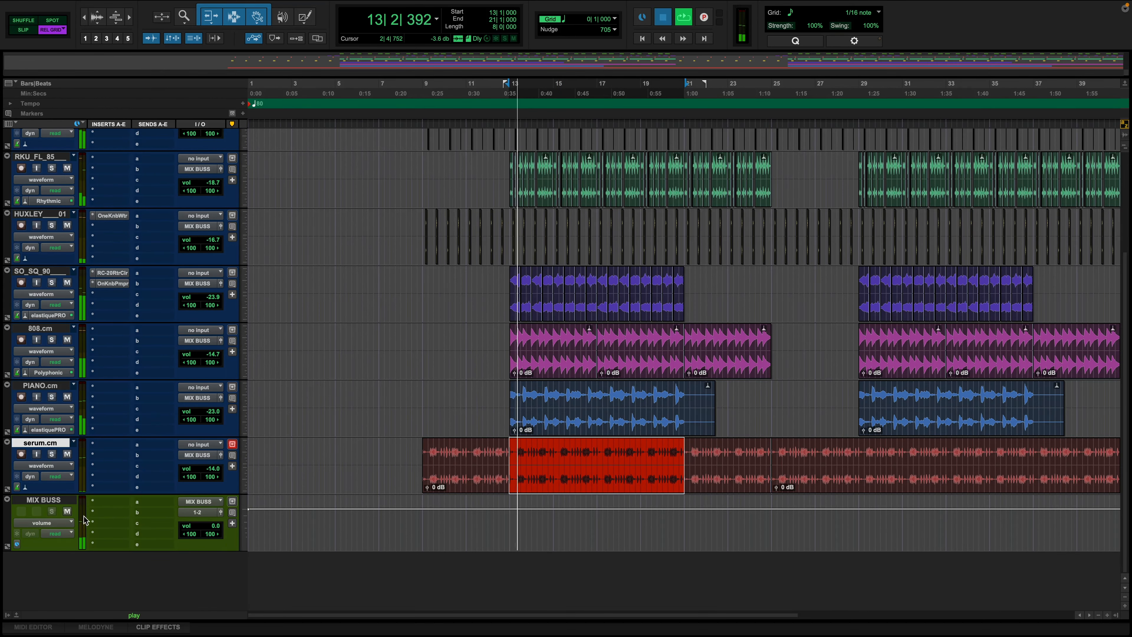